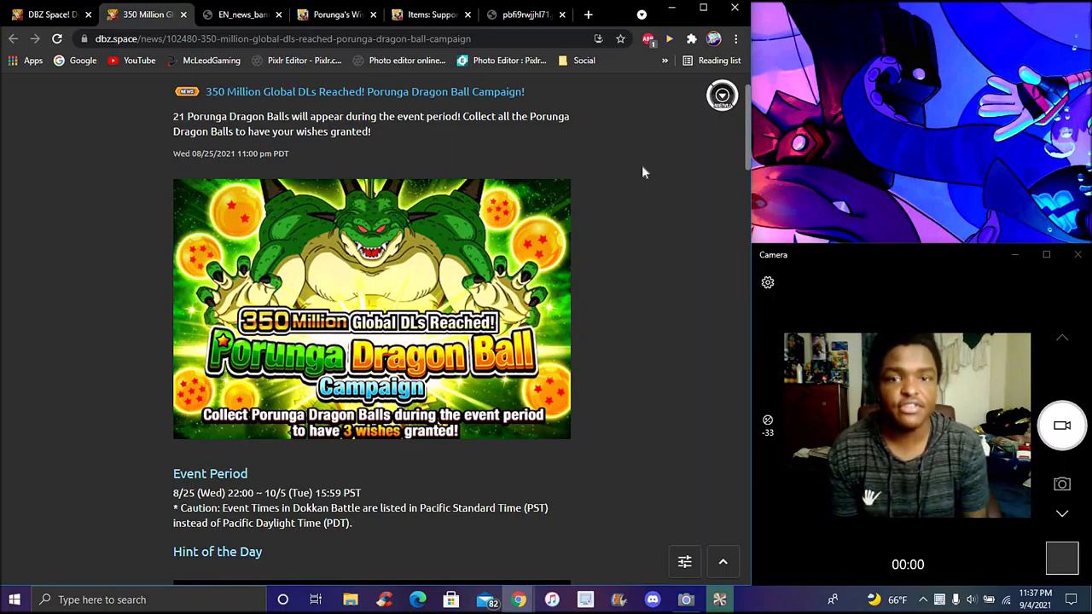
Scroll the campaign article and switch to the EN_news_banner image listing Porunga's wish rewards
{"action": "scroll", "scroll_direction": "down", "scroll_amount": 3}
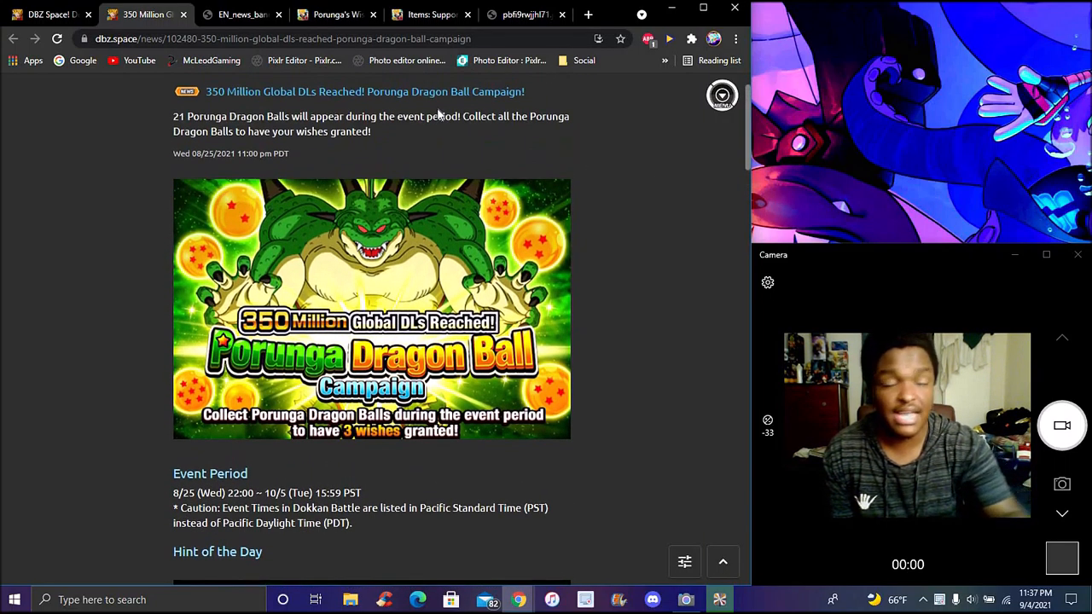
{"action": "left_click", "coordinate": [242, 13]}
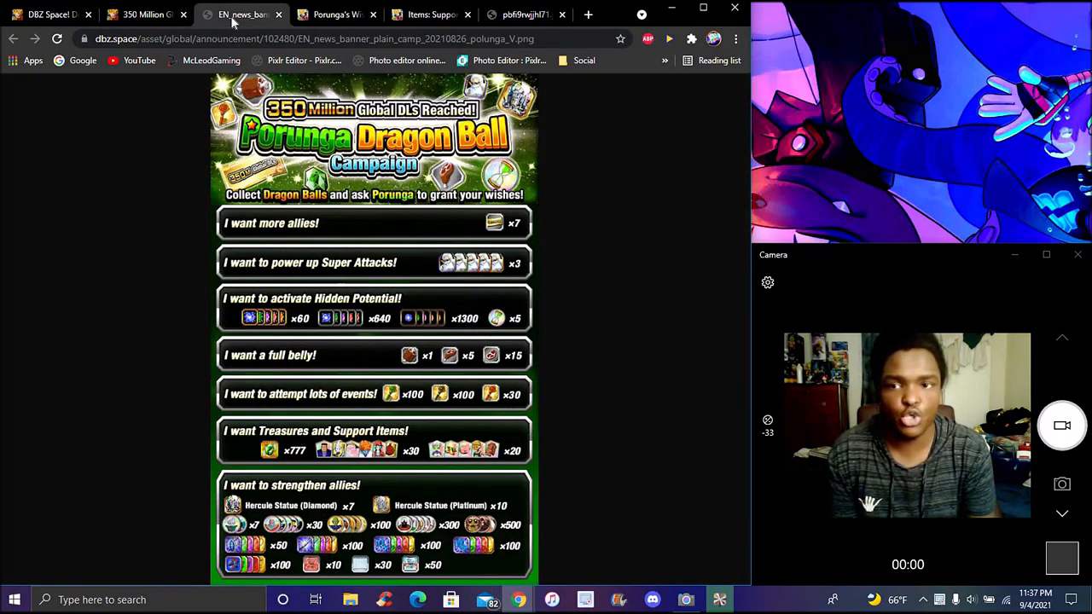
Switch to the Dokkan Battle Wiki's Porunga's Wishes page with its daily Dragon Ball hint table
{"action": "left_click", "coordinate": [333, 14]}
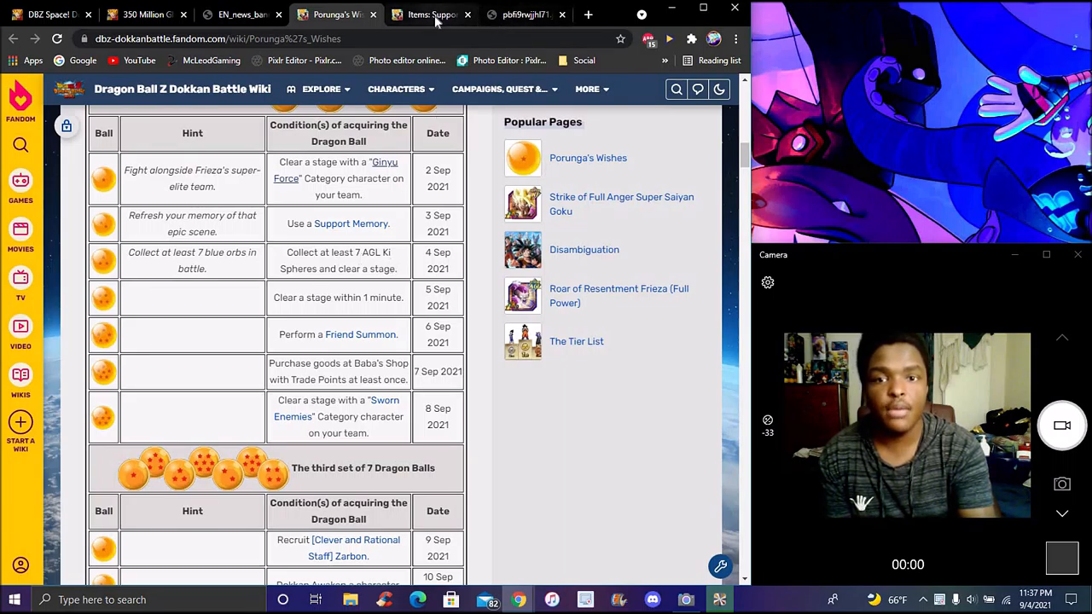
Switch to the wiki's Items: Support page at its Change Ki Spheres table
{"action": "left_click", "coordinate": [430, 14]}
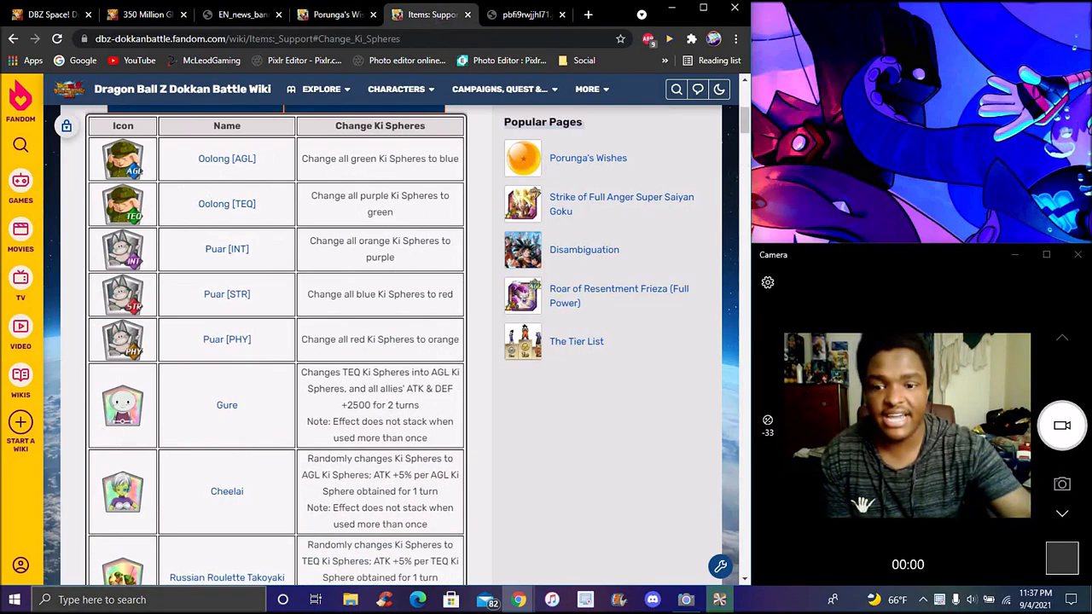
{"action": "mouse_move", "coordinate": [151, 196]}
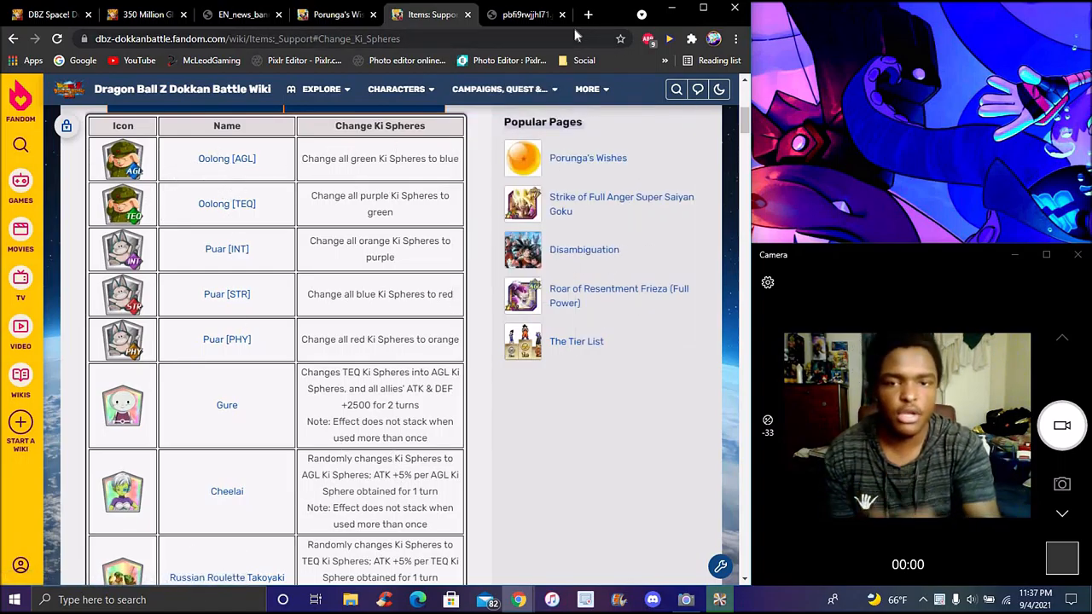
Switch to the preview.redd.it picture of scattered coloured Ki spheres behind Broly
{"action": "left_click", "coordinate": [521, 14]}
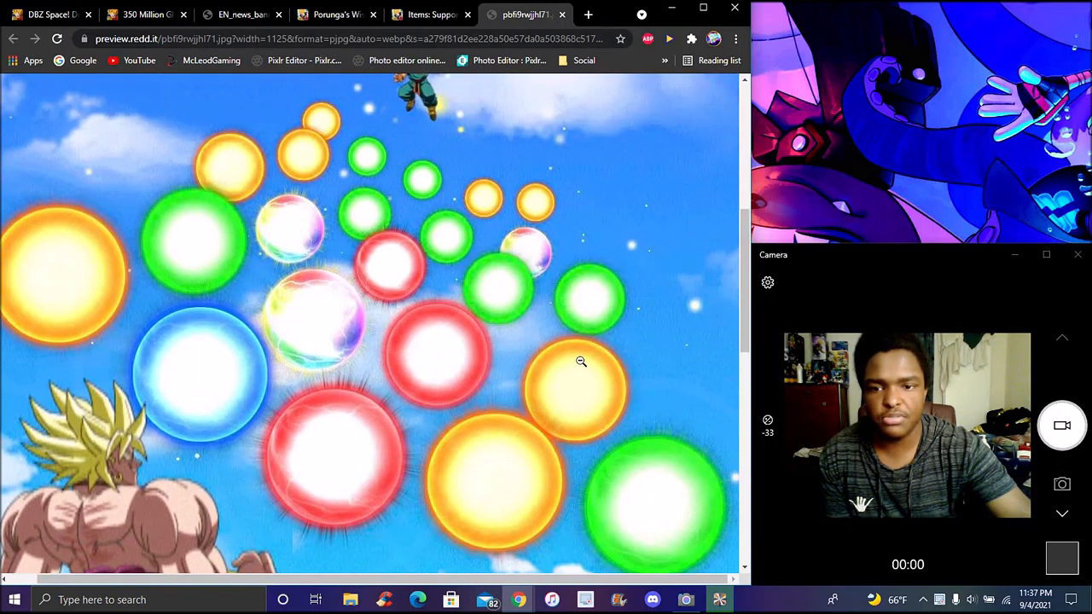
{"action": "mouse_move", "coordinate": [484, 167]}
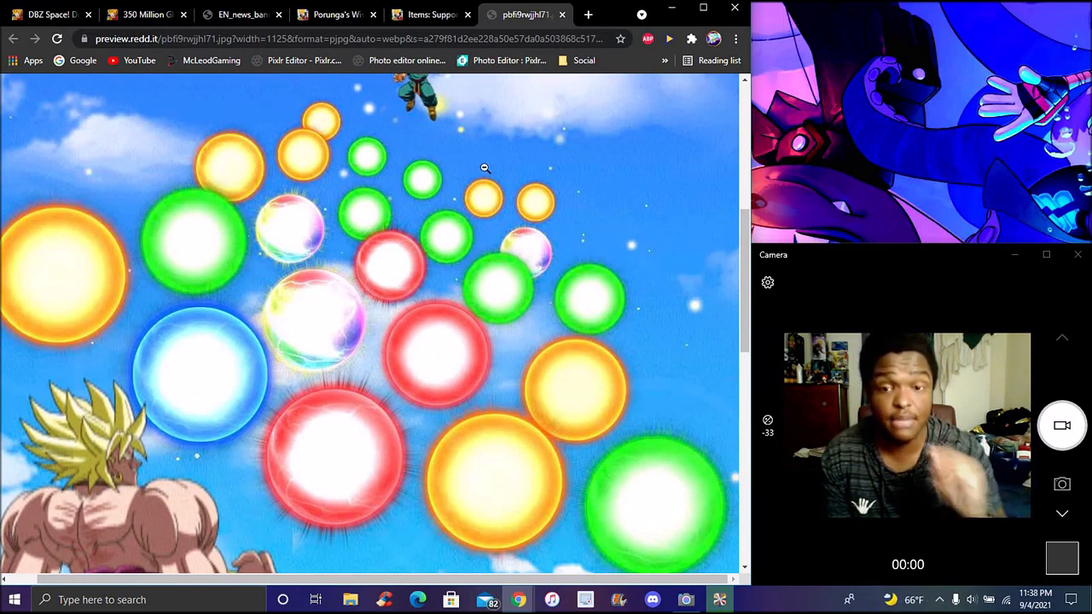
Return to the DBZ Space 350 Million Global DLs Porunga campaign news page
{"action": "left_click", "coordinate": [143, 13]}
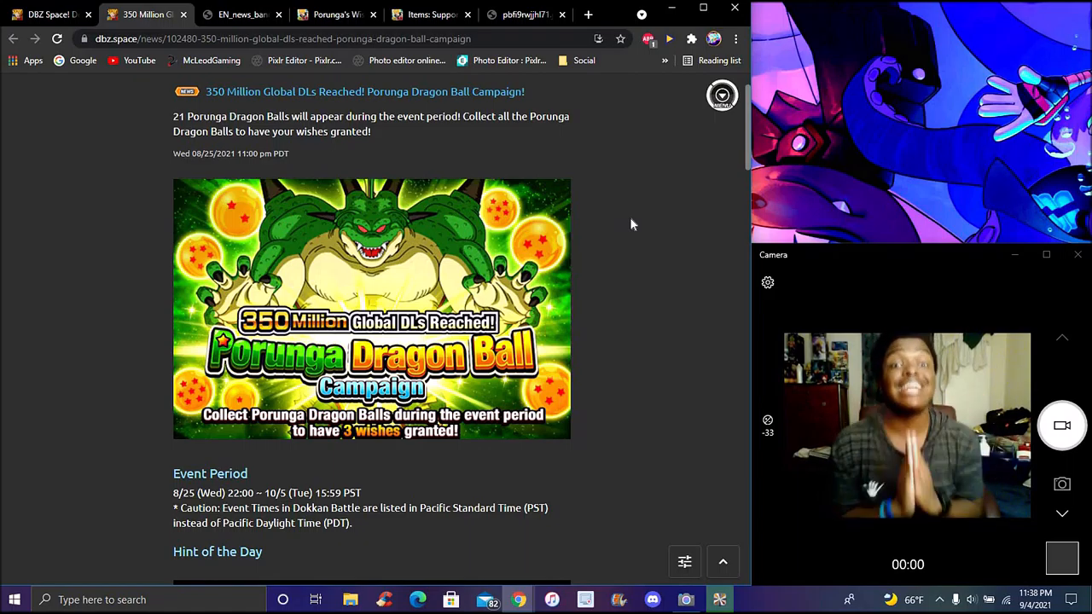